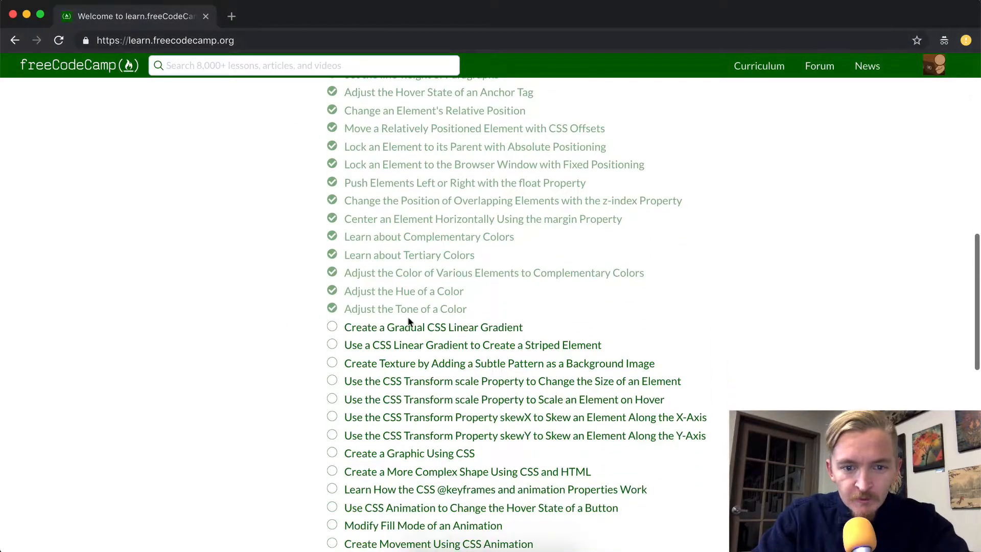
- Open the 'Create a Gradual CSS Linear Gradient' challenge from the Applied Visual Design list
{"action": "left_click", "coordinate": [433, 327]}
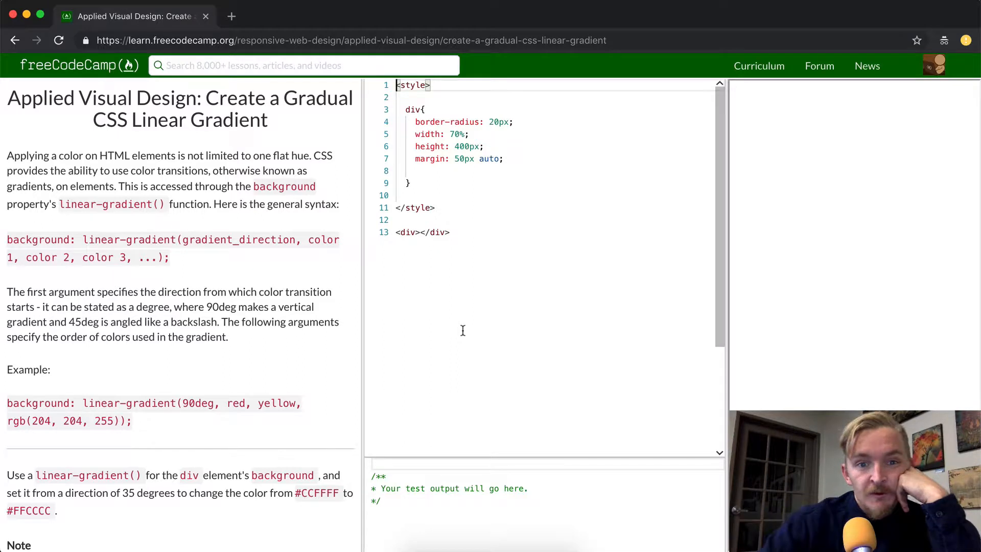
{"action": "mouse_move", "coordinate": [556, 358]}
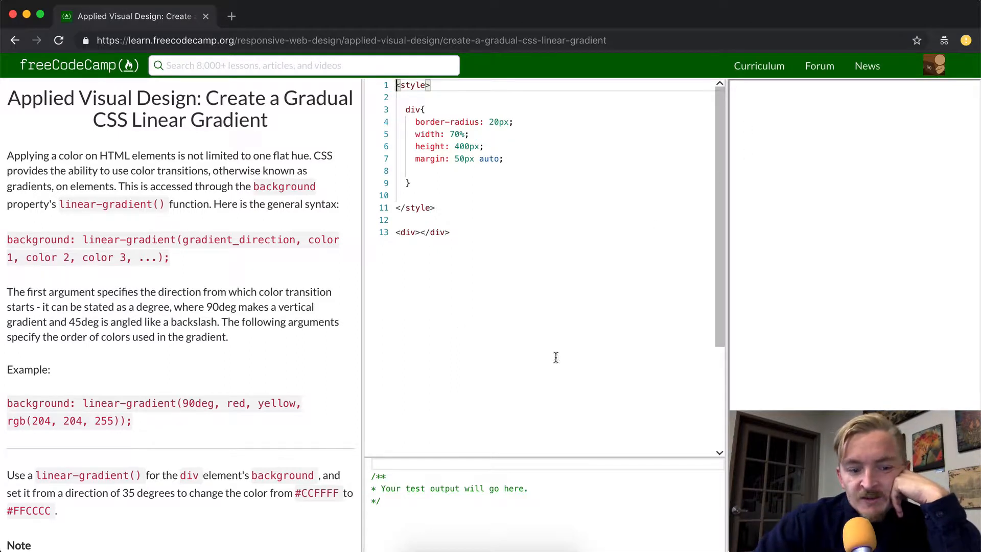
{"action": "mouse_move", "coordinate": [322, 495]}
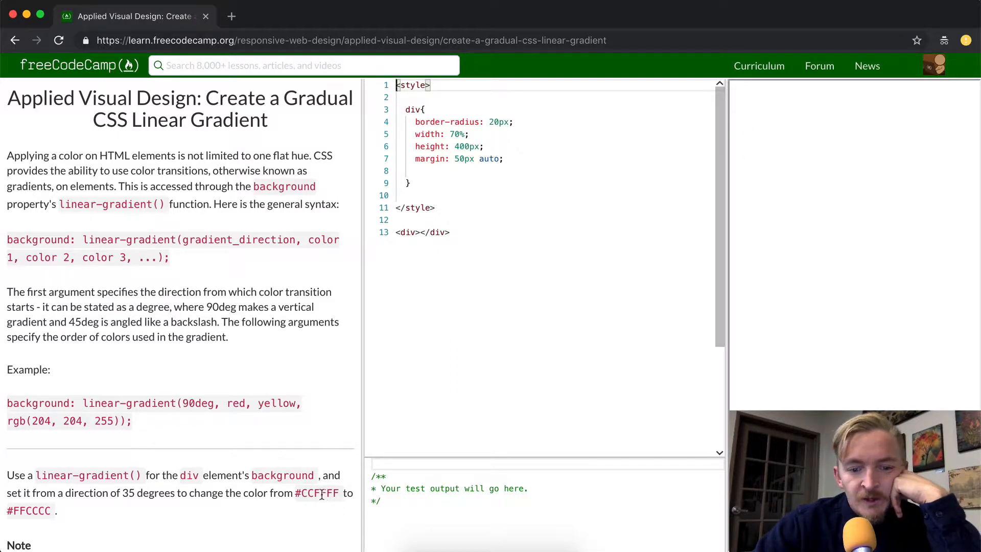
{"action": "double_click", "coordinate": [317, 492]}
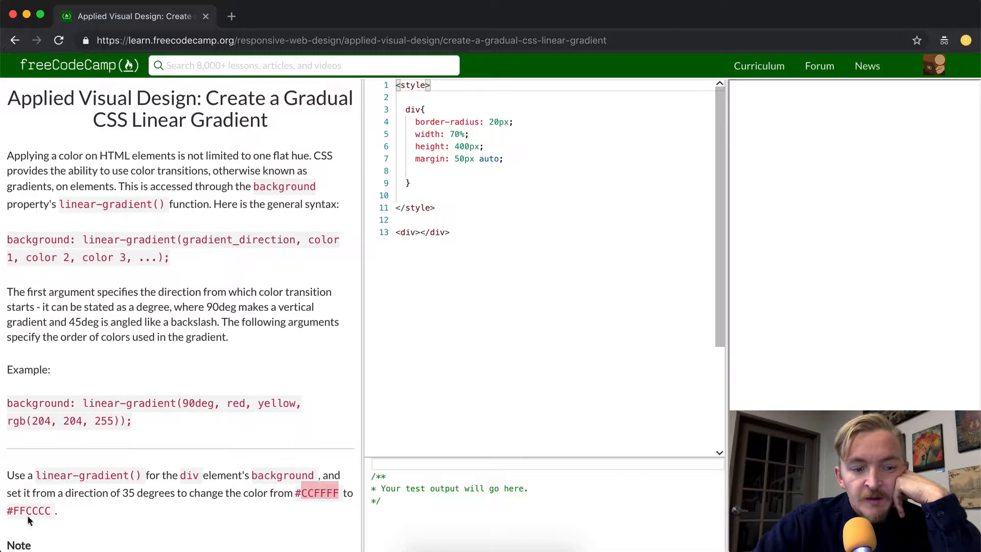
{"action": "mouse_move", "coordinate": [769, 167]}
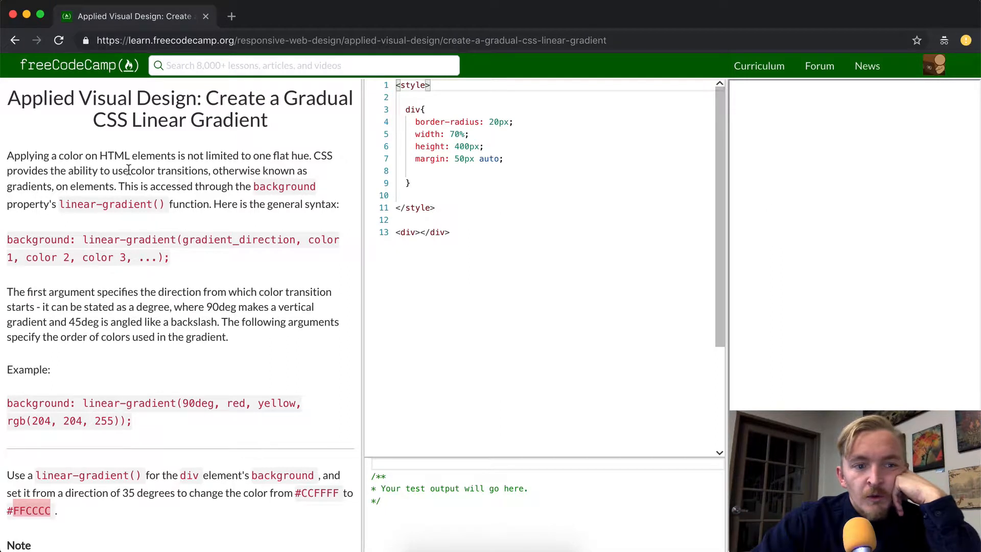
{"action": "double_click", "coordinate": [114, 156]}
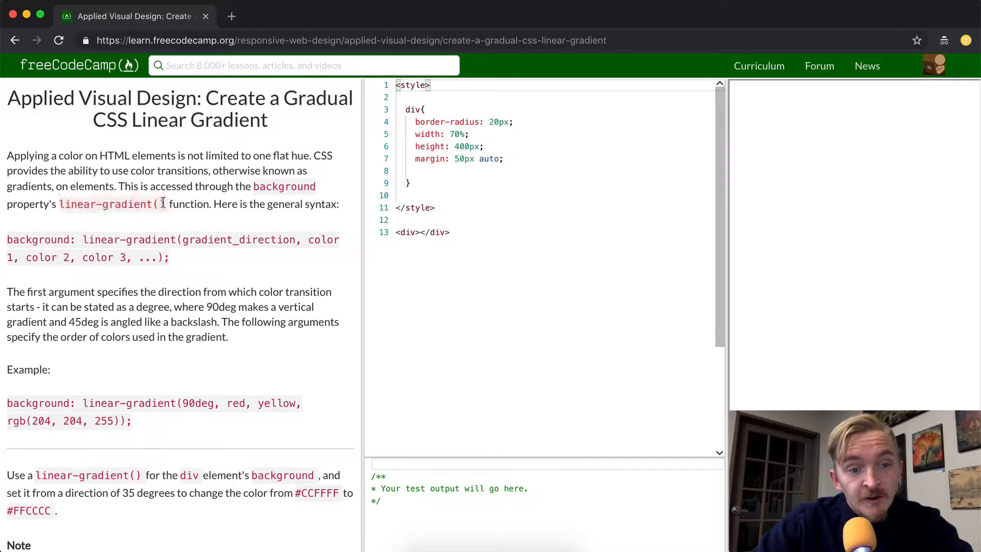
{"action": "mouse_move", "coordinate": [106, 233]}
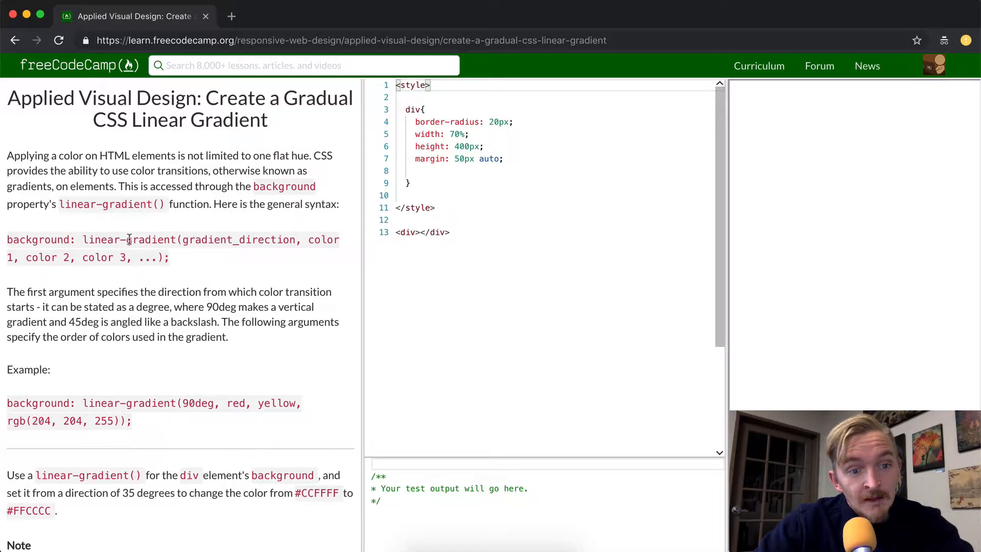
{"action": "mouse_move", "coordinate": [224, 244]}
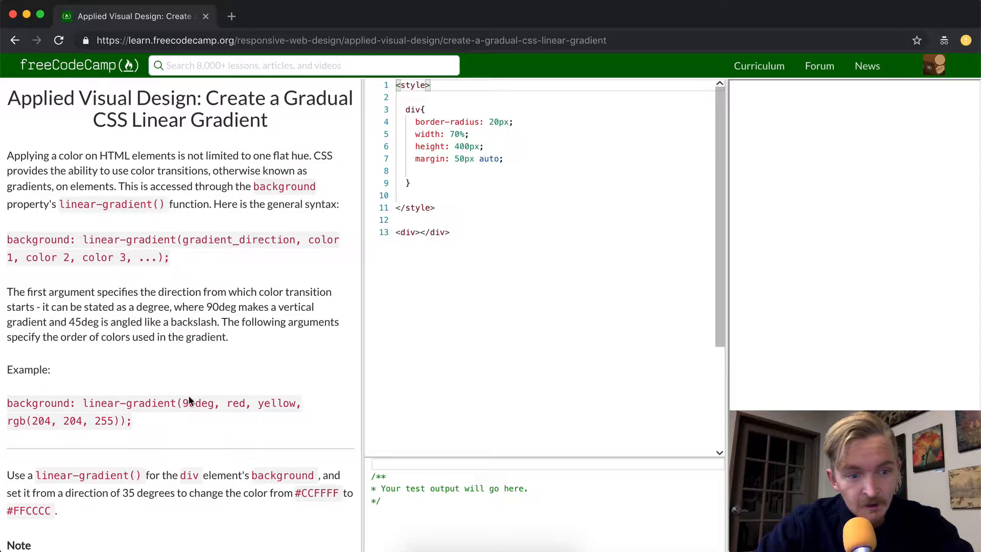
{"action": "double_click", "coordinate": [197, 402]}
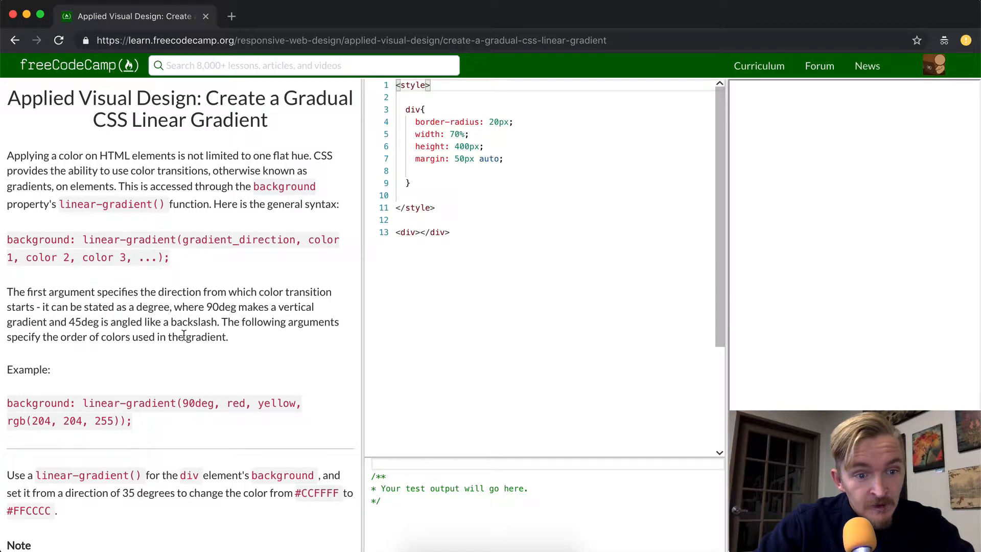
{"action": "mouse_move", "coordinate": [243, 344]}
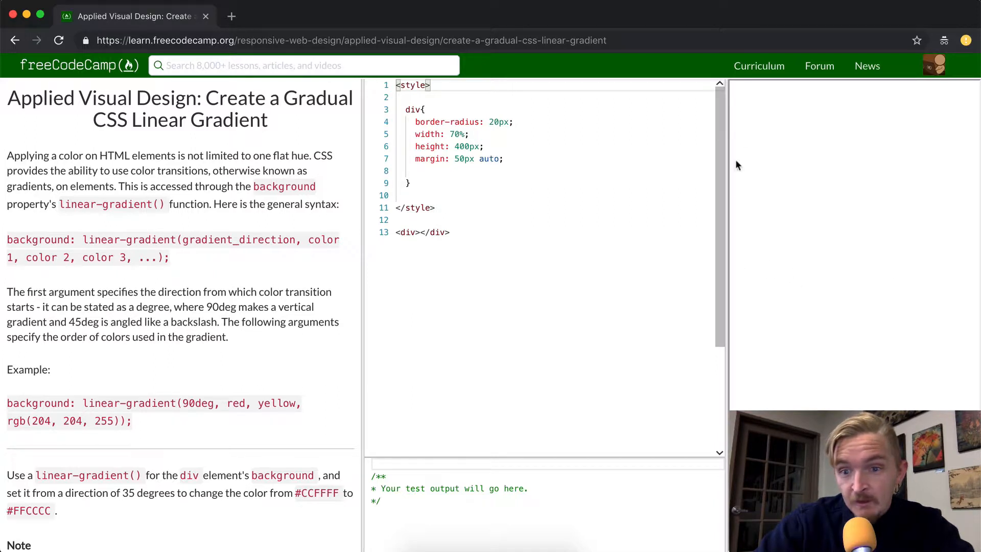
{"action": "mouse_move", "coordinate": [970, 207]}
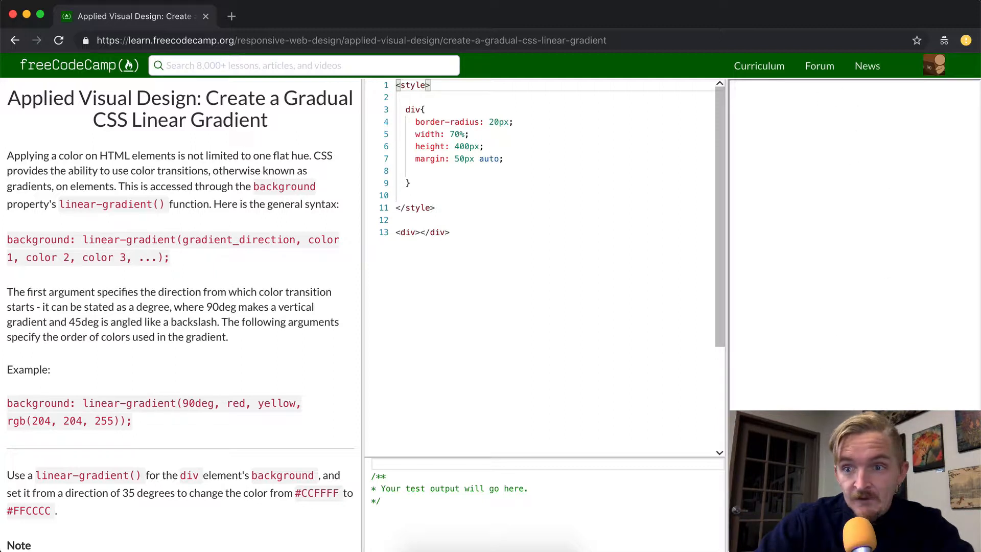
{"action": "scroll", "scroll_direction": "down", "scroll_amount": 3}
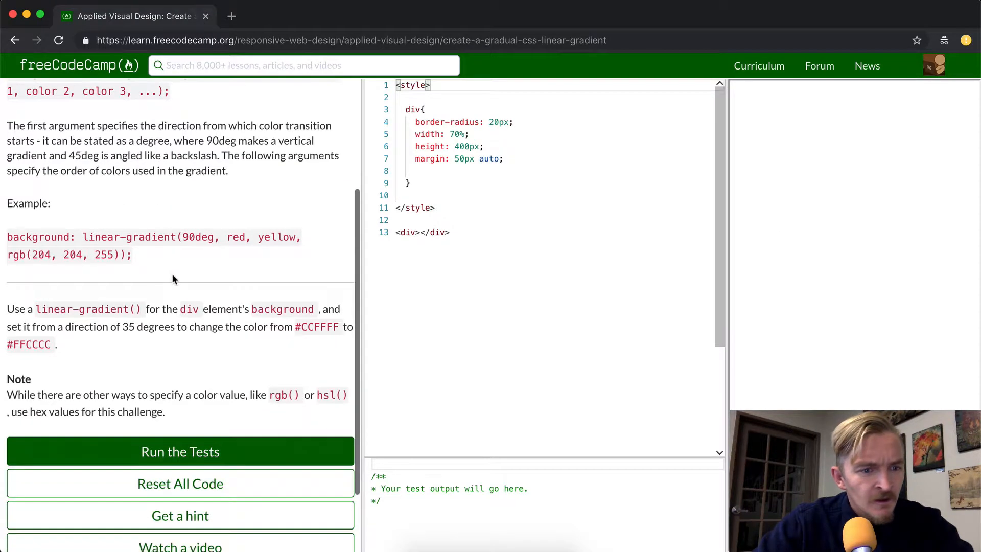
{"action": "scroll", "scroll_direction": "down", "scroll_amount": 3}
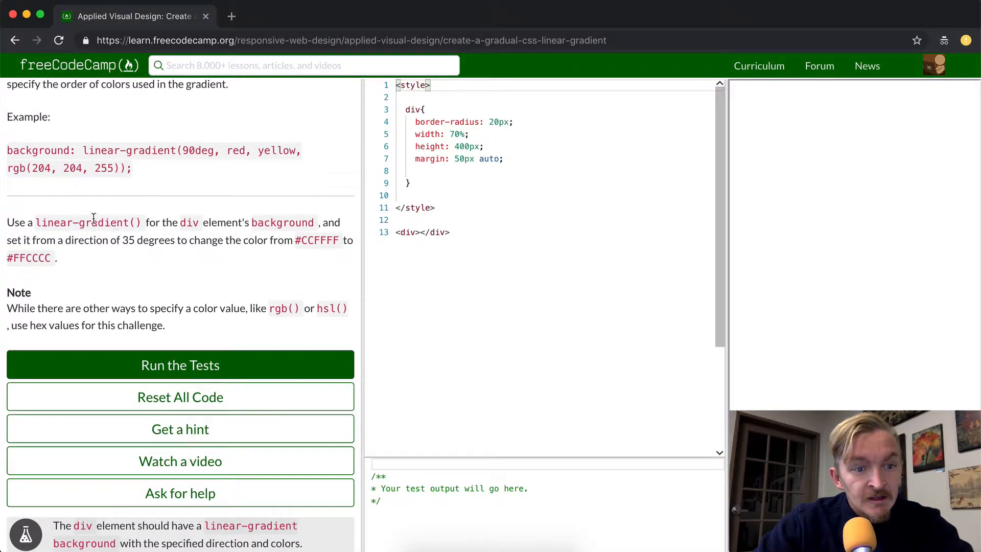
{"action": "mouse_move", "coordinate": [152, 221]}
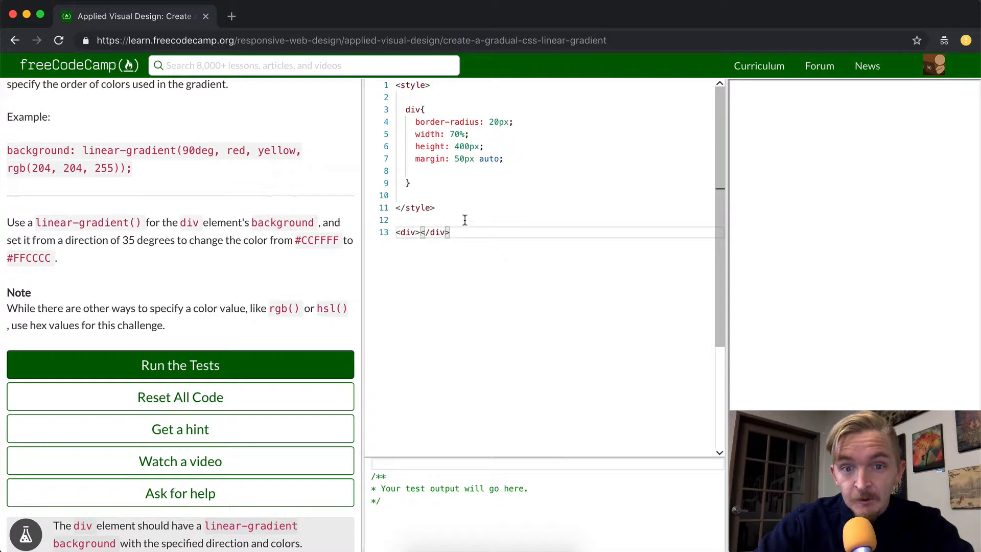
{"action": "mouse_move", "coordinate": [432, 252]}
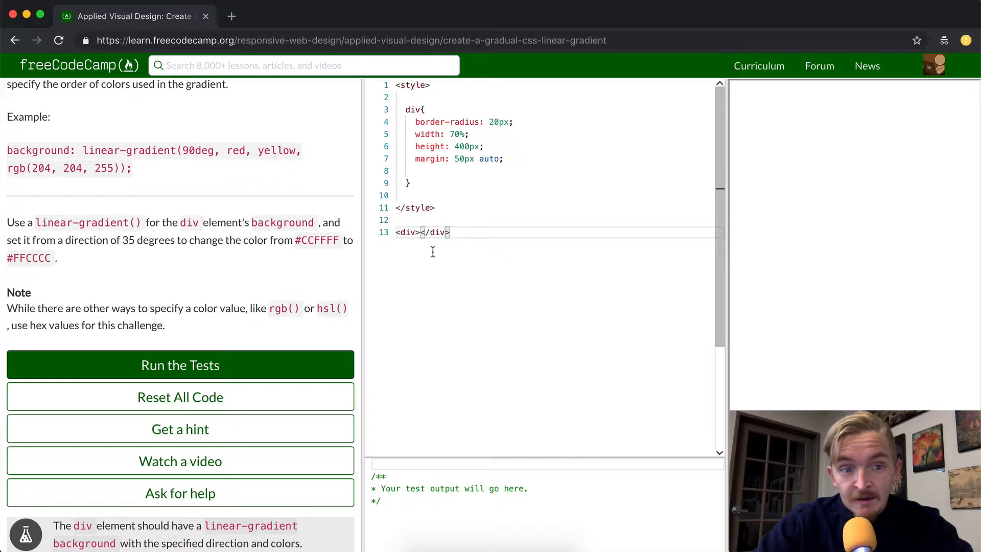
{"action": "mouse_move", "coordinate": [321, 217]}
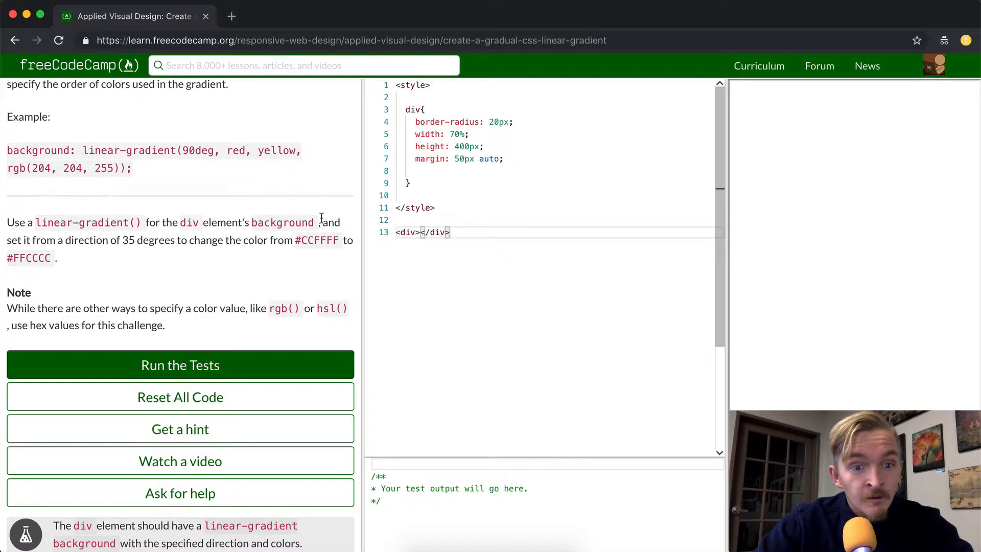
{"action": "mouse_move", "coordinate": [172, 239]}
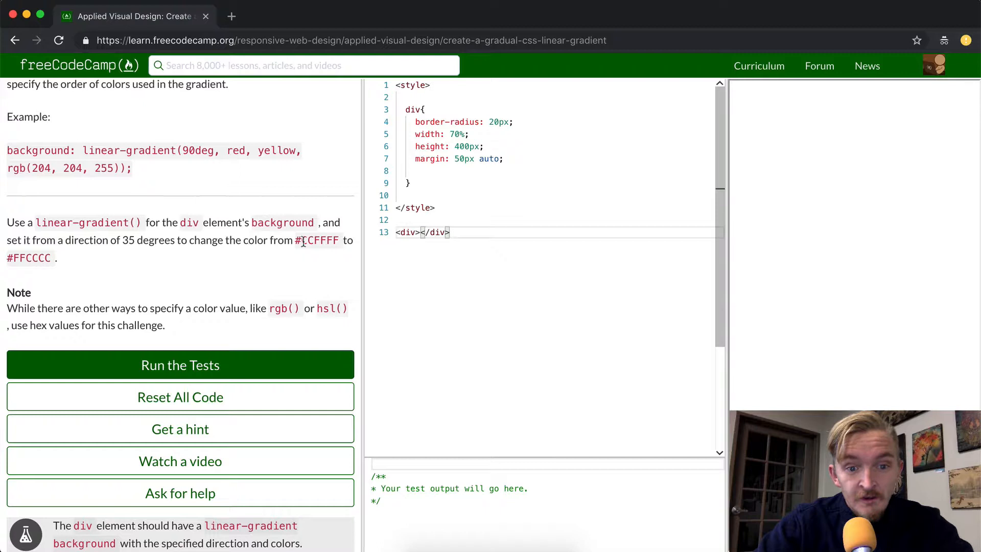
{"action": "double_click", "coordinate": [29, 257]}
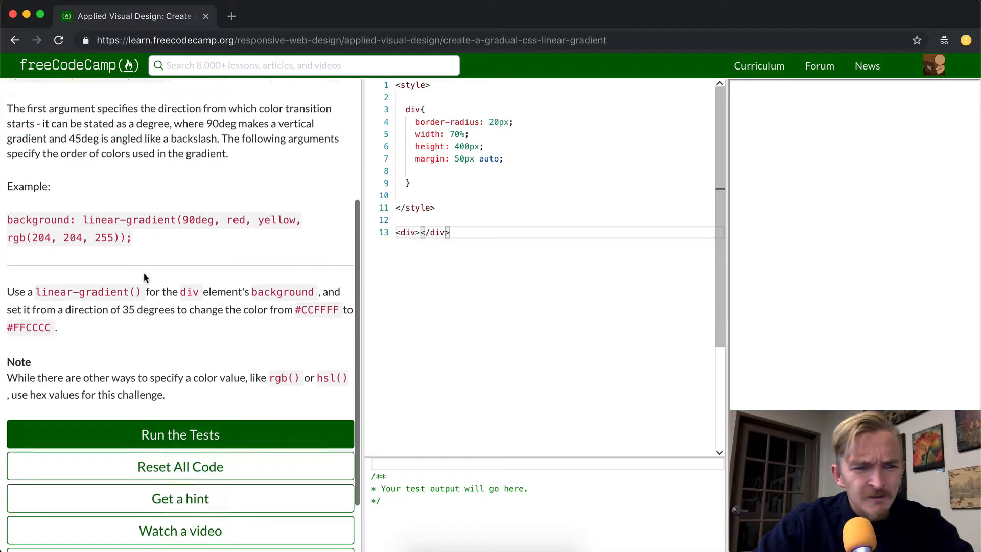
{"action": "scroll", "scroll_direction": "down", "scroll_amount": 3}
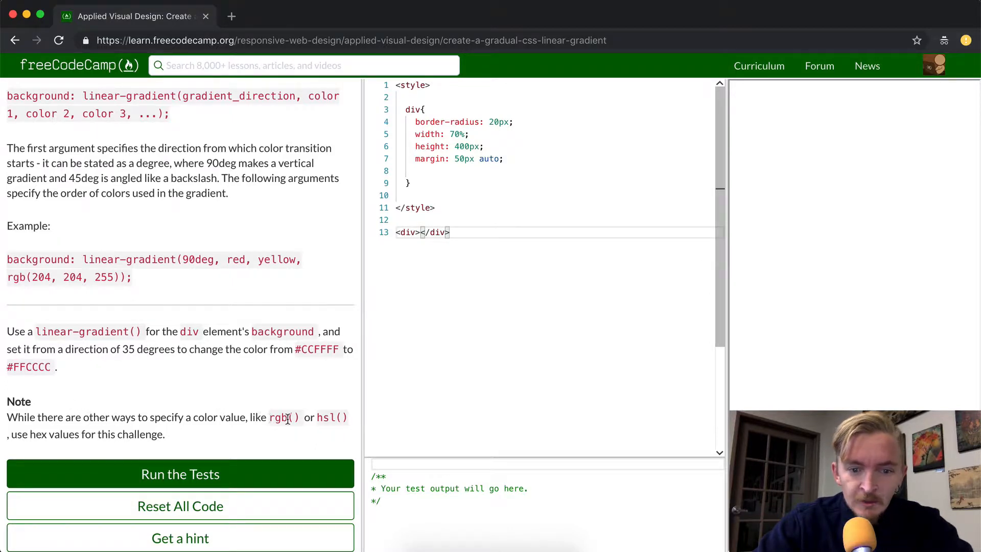
{"action": "mouse_move", "coordinate": [327, 432]}
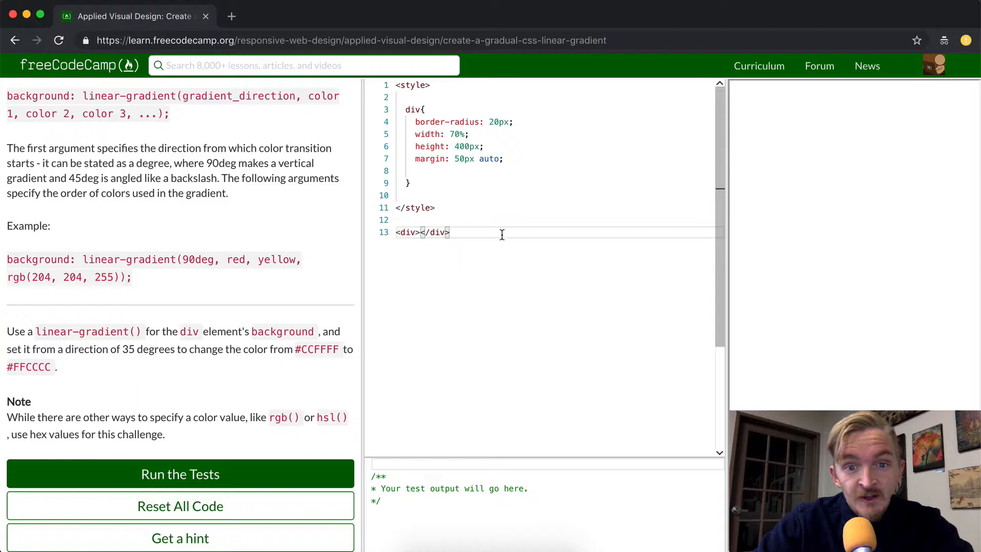
- Start the div's background declaration as linear-gradient with a 35deg direction
{"action": "type", "text": "#"}
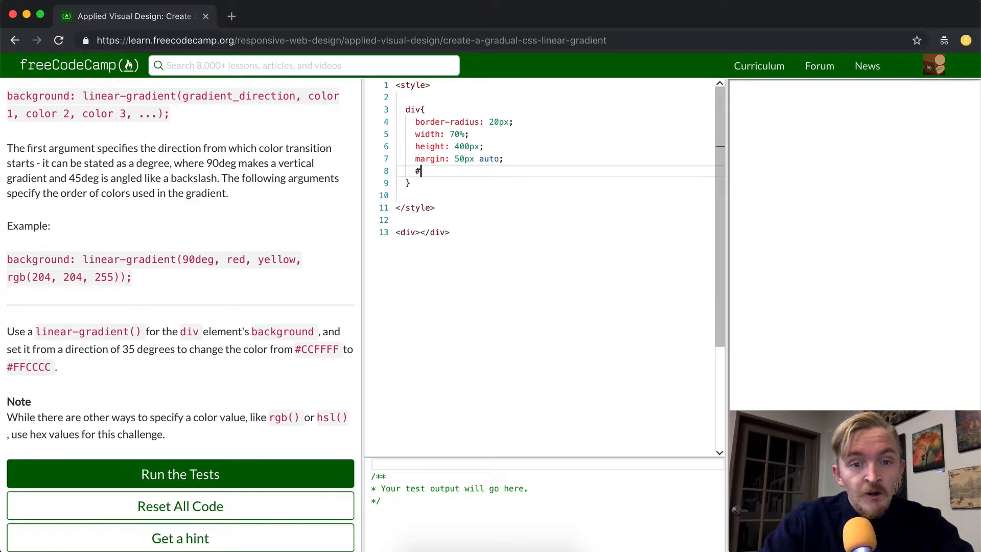
{"action": "type", "text": "00"}
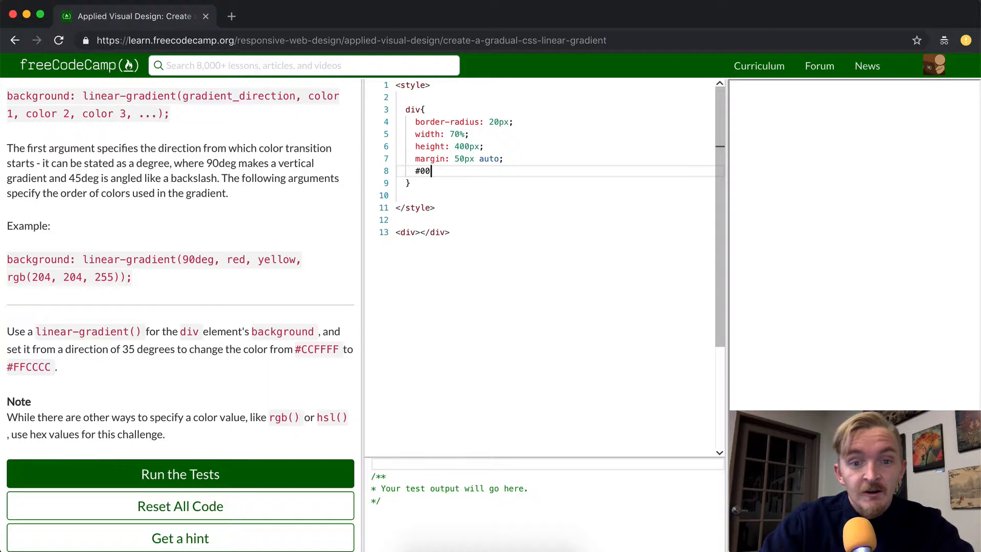
{"action": "key", "text": "Backspace"}
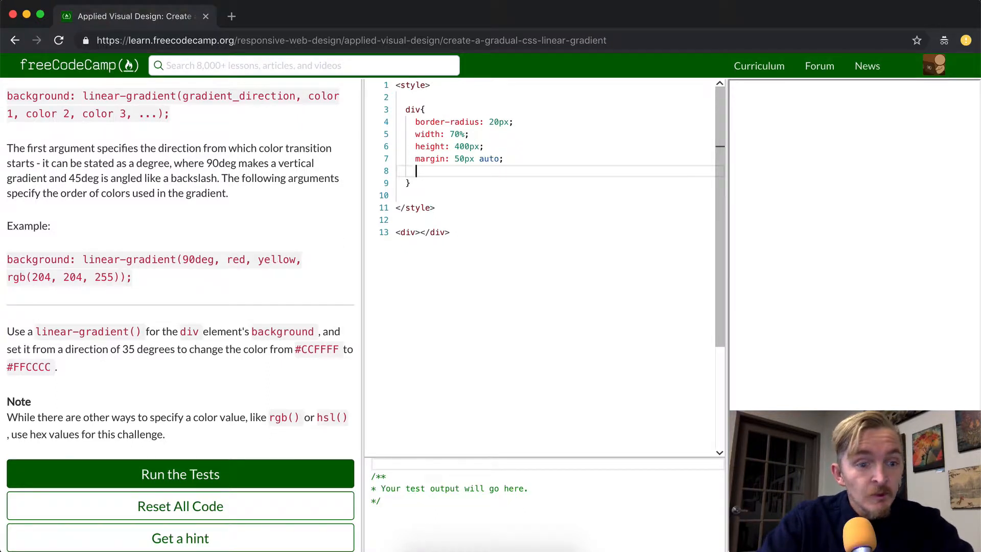
{"action": "type", "text": "ba"}
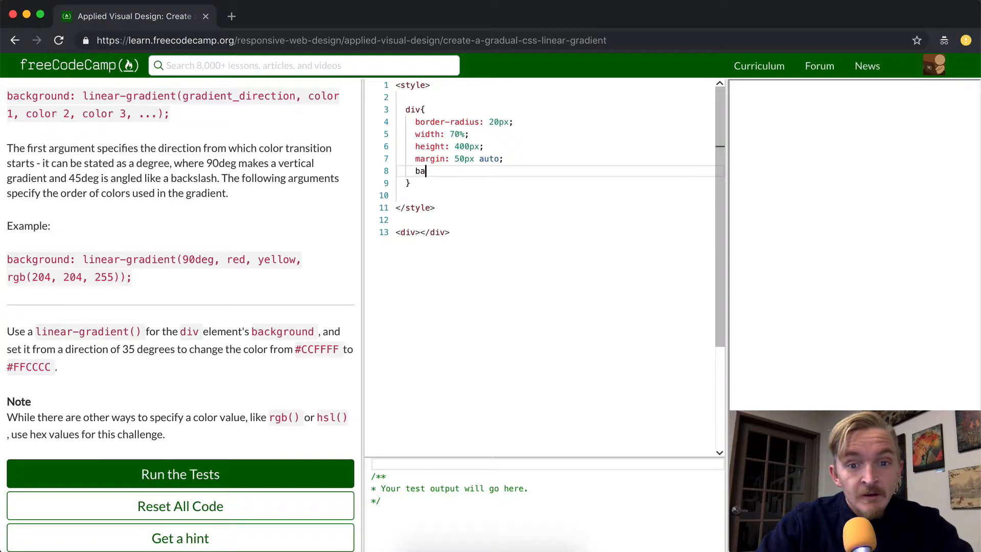
{"action": "type", "text": "ckground:"}
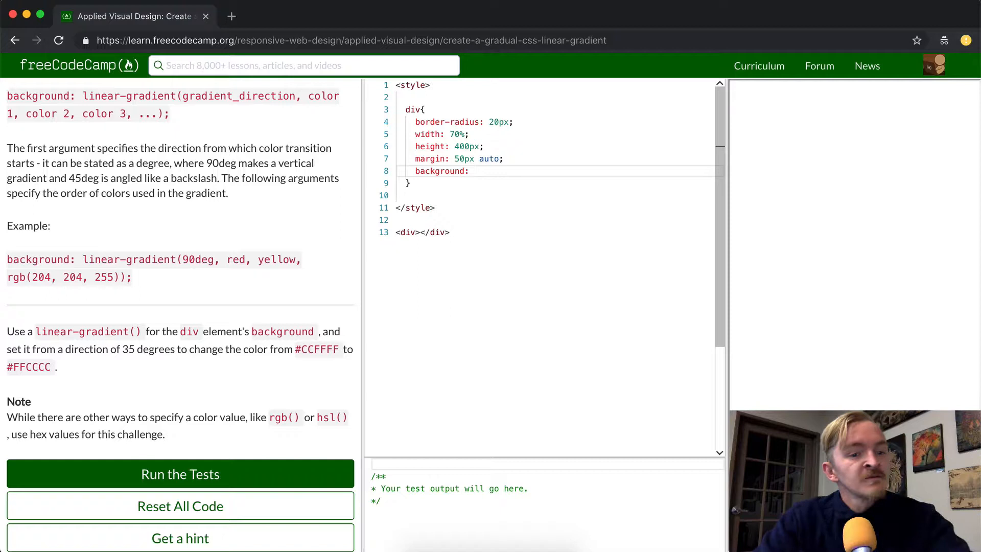
{"action": "type", "text": "lin"}
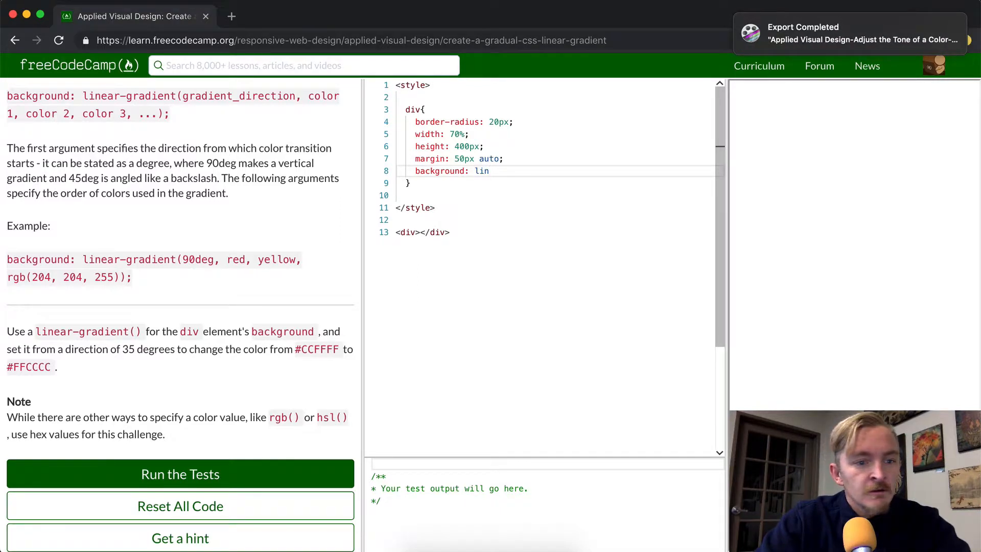
{"action": "type", "text": "ear-gradient("}
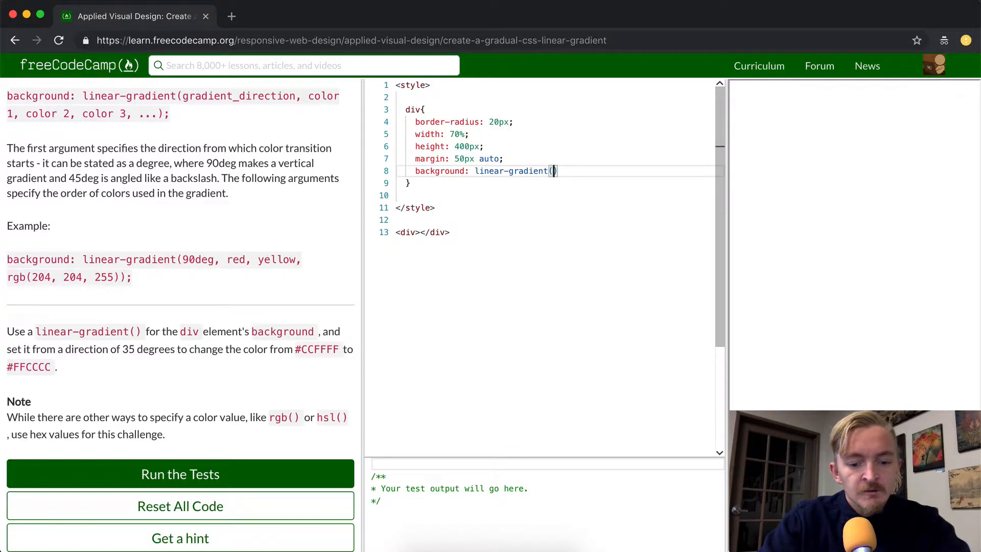
{"action": "type", "text": "35deg,"}
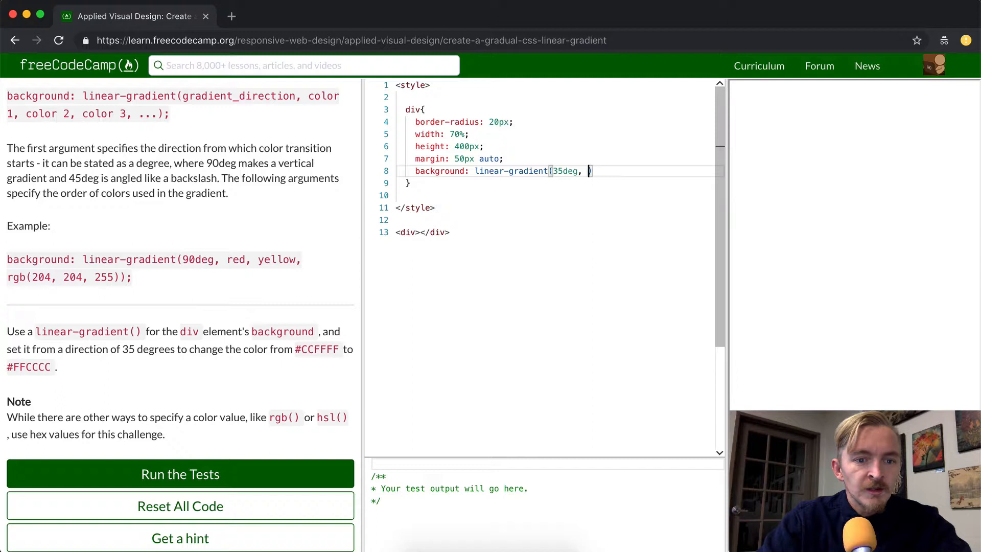
- Add the gradient's color stops starting with #CCFFFF, beginning the second color #FFCCCC
{"action": "type", "text": "#"}
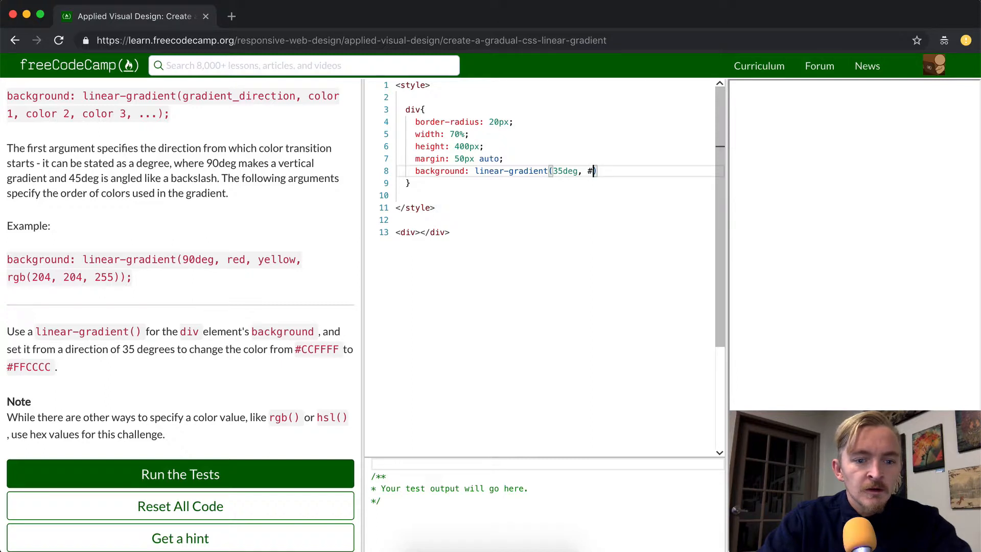
{"action": "type", "text": "CFF"}
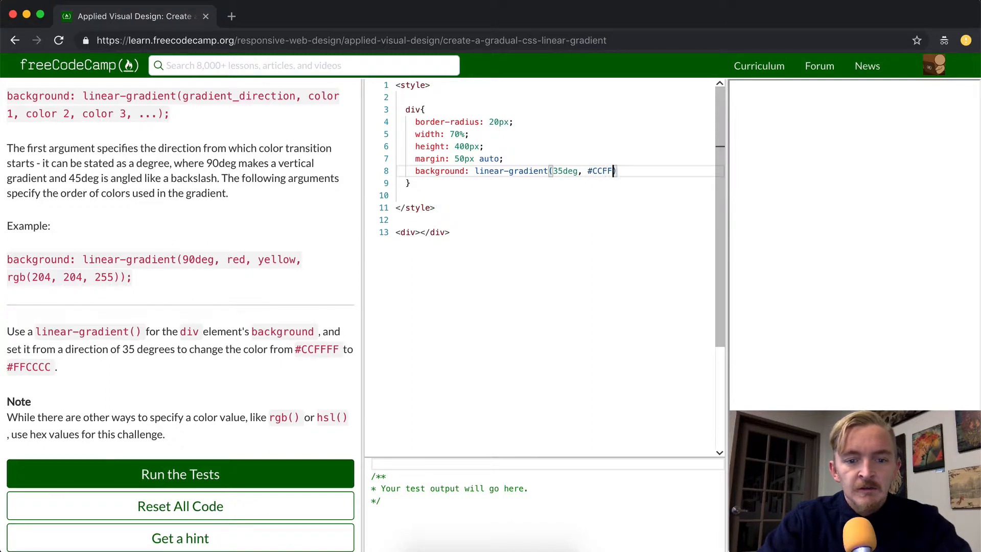
{"action": "type", "text": "FF,"}
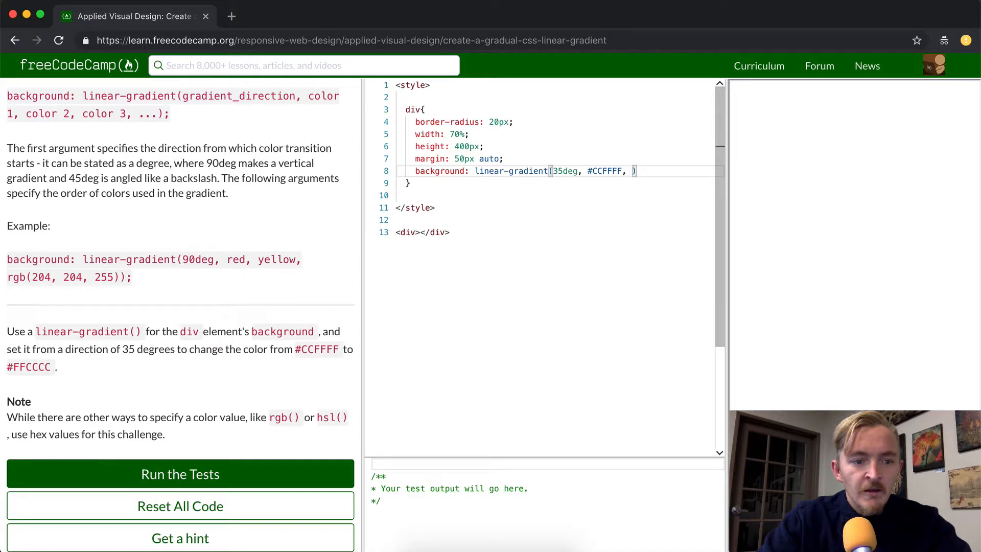
{"action": "type", "text": "#FFCCCC"}
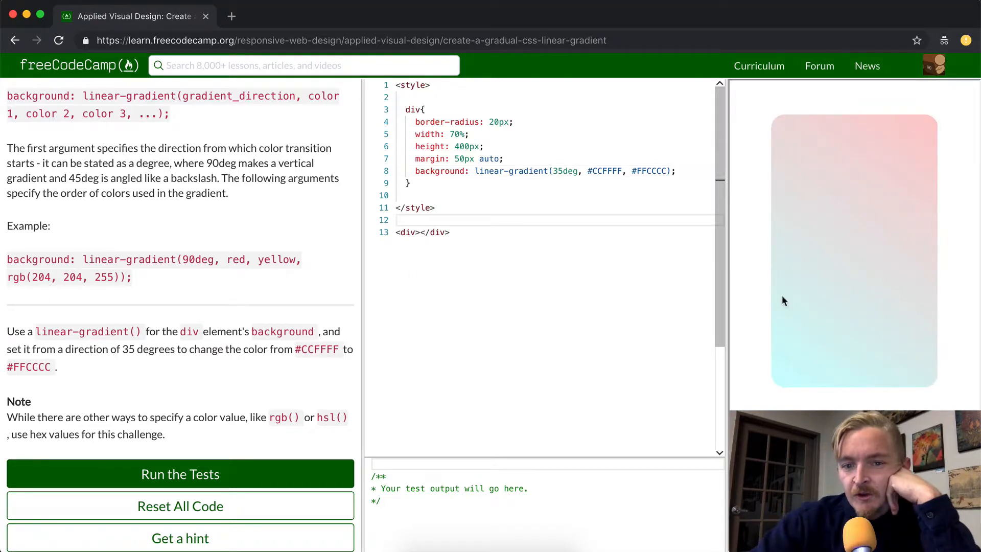
{"action": "mouse_move", "coordinate": [780, 175]}
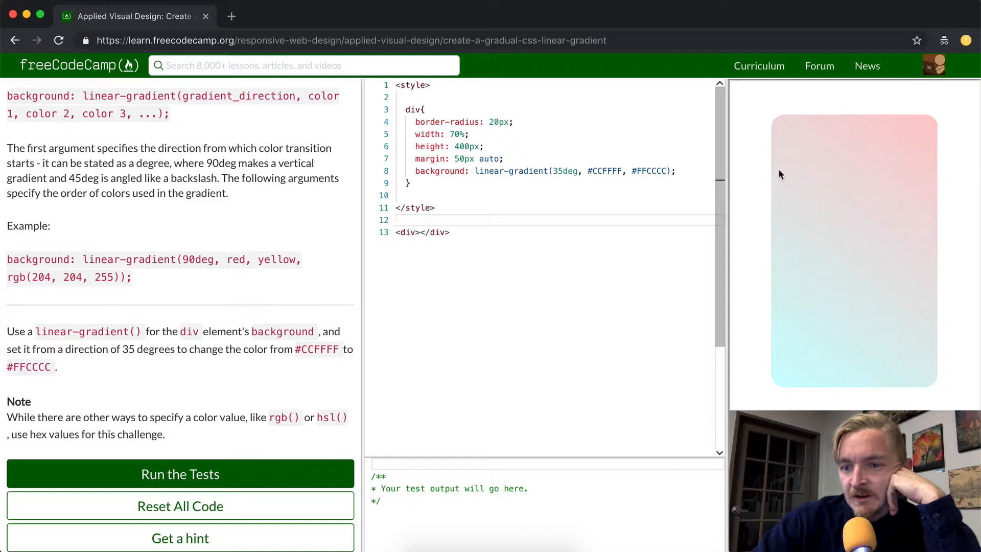
{"action": "mouse_move", "coordinate": [786, 251]}
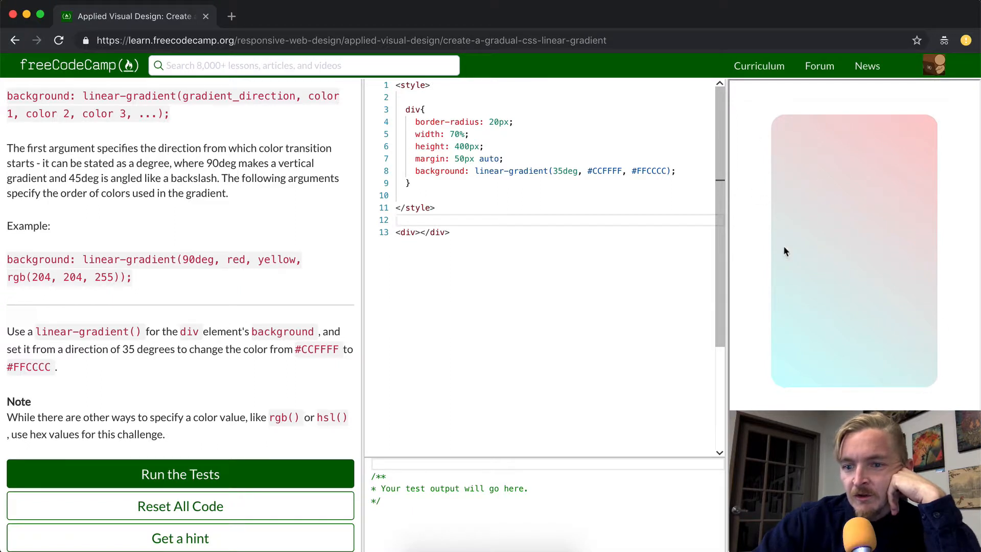
{"action": "mouse_move", "coordinate": [826, 199]}
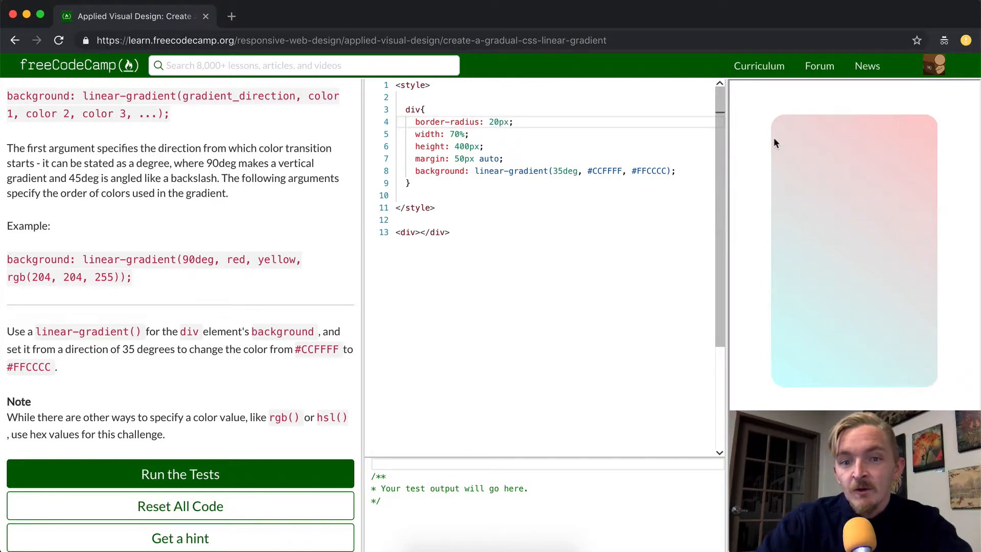
{"action": "type", "text": "19"}
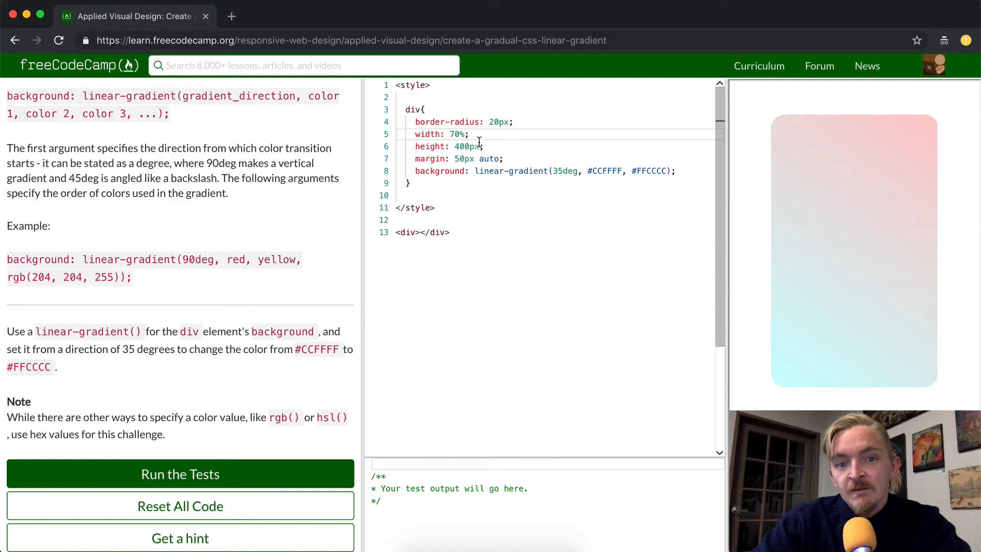
{"action": "type", "text": "0"}
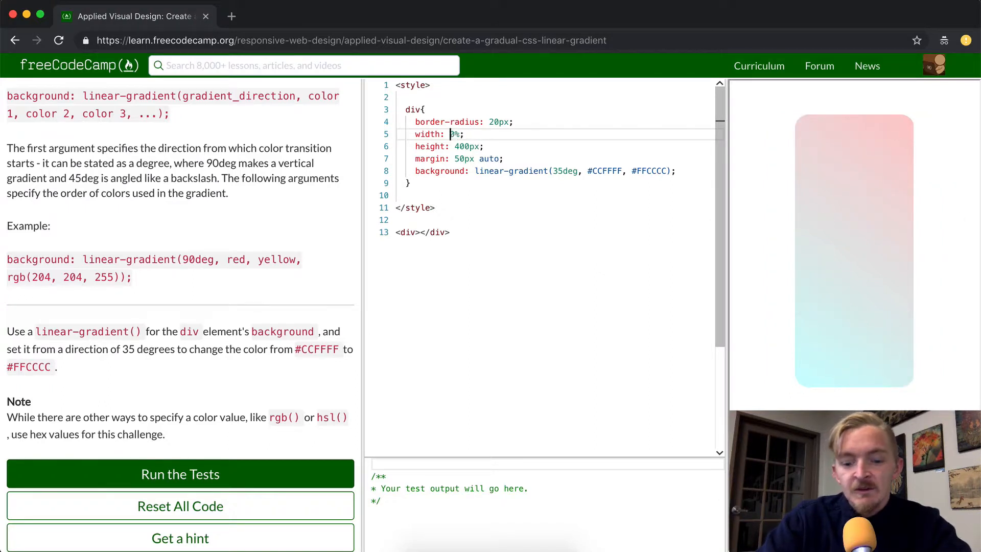
{"action": "type", "text": "100"}
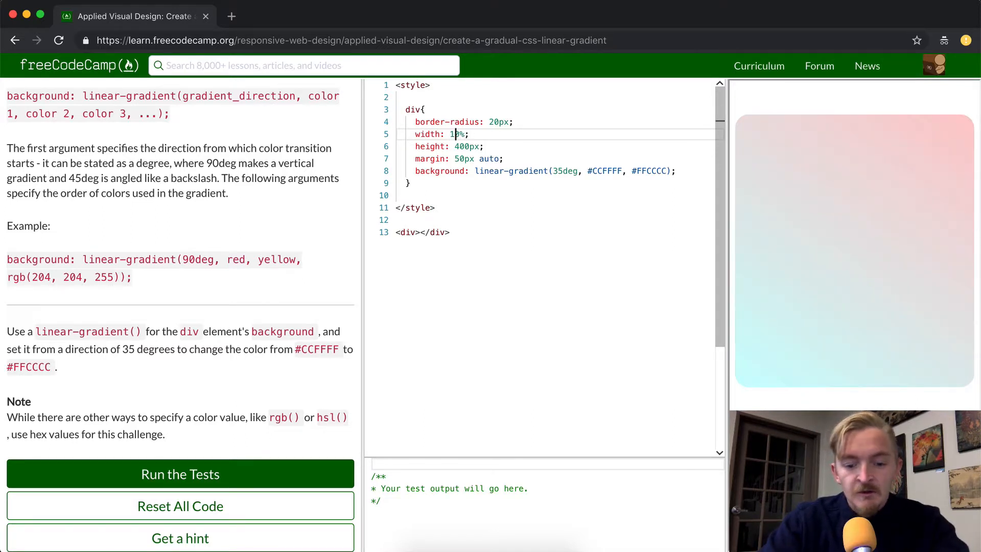
{"action": "type", "text": "70"}
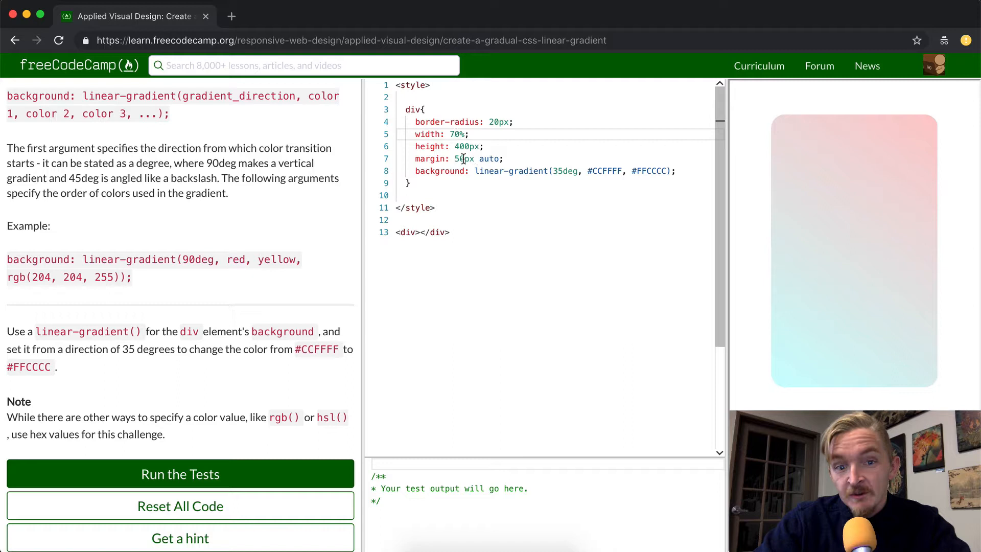
{"action": "mouse_move", "coordinate": [748, 213]}
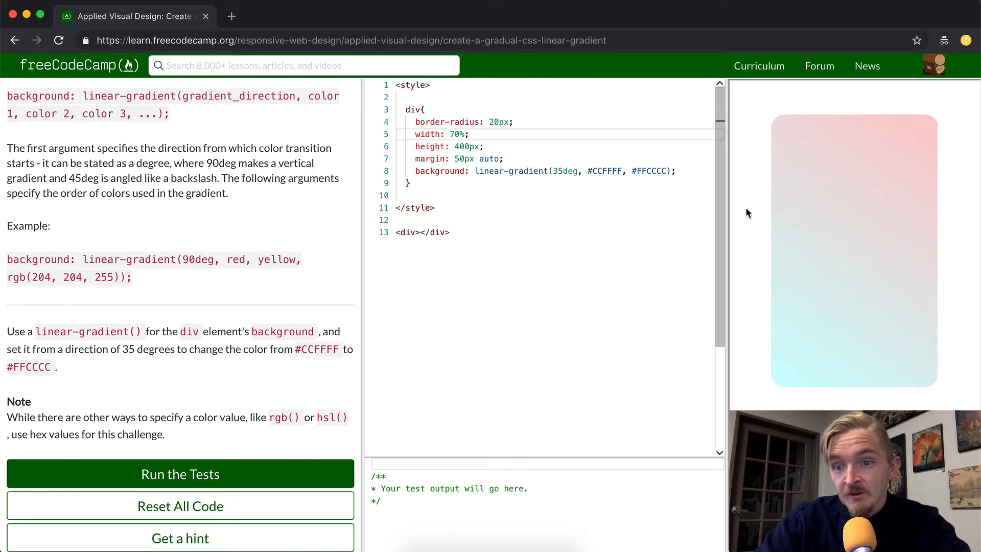
{"action": "mouse_move", "coordinate": [504, 186]}
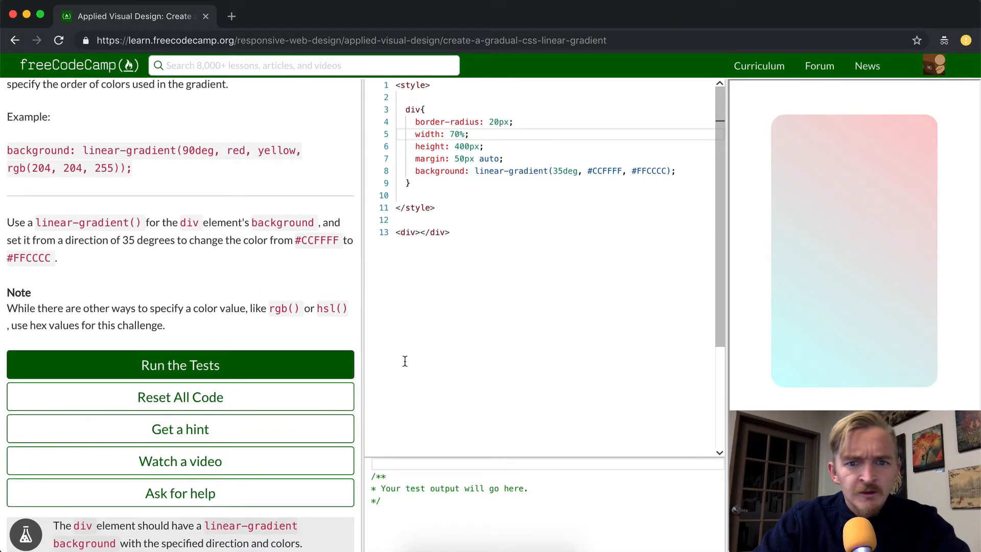
- Run the challenge tests on the gradient code and reach the passed confirmation
{"action": "type", "text": "<d"}
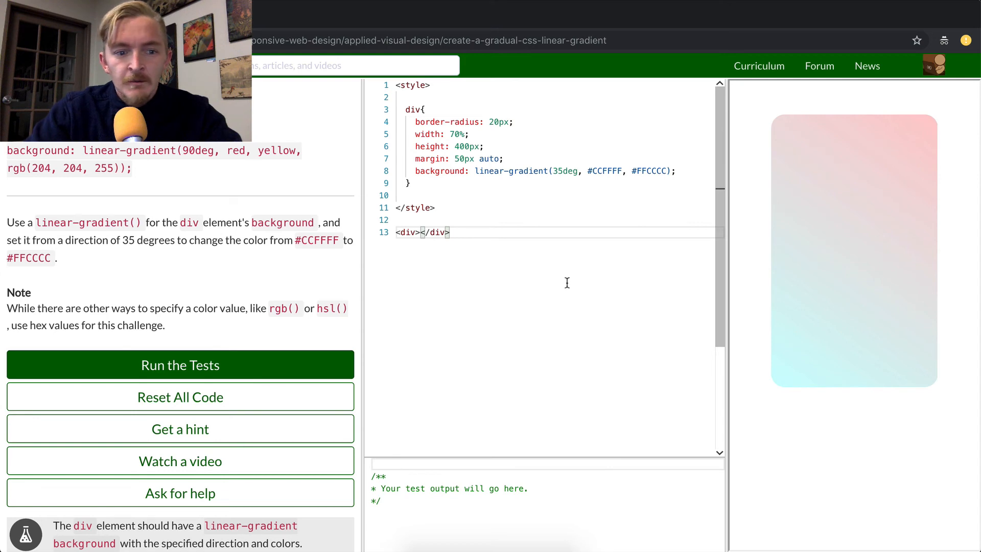
{"action": "left_click", "coordinate": [179, 365]}
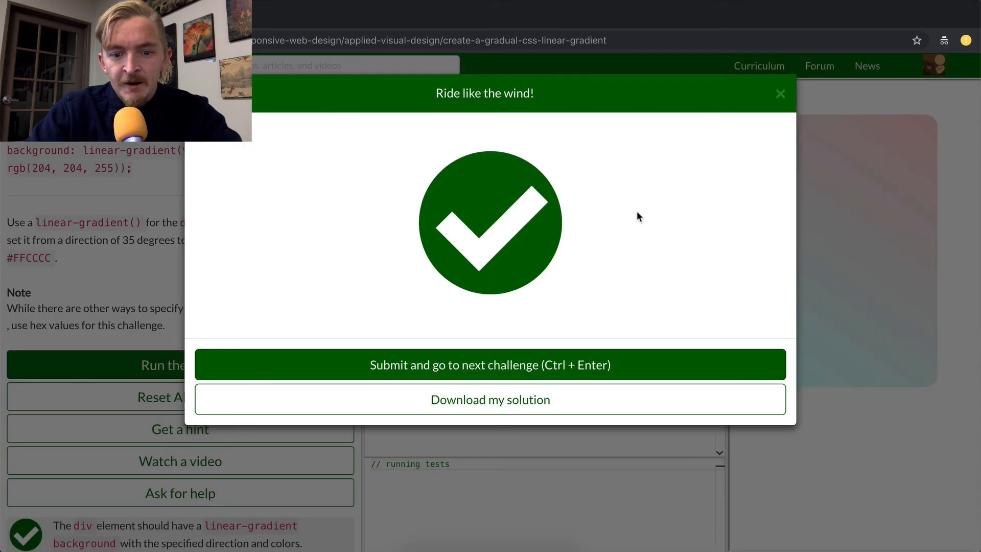